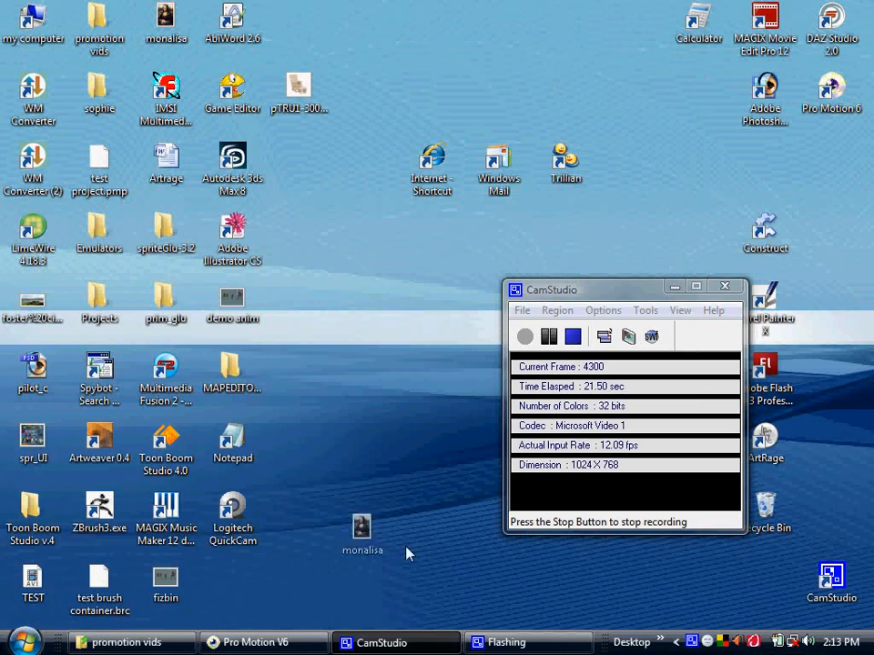
- Send the monalisa image from the desktop to Pro Motion V6 via the taskbar
{"action": "left_click", "coordinate": [257, 642]}
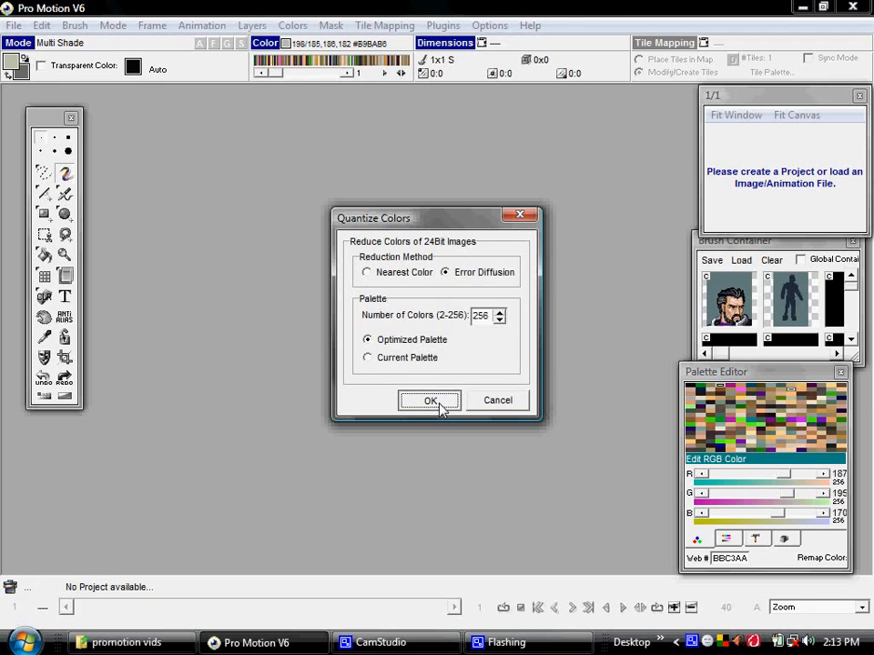
{"action": "mouse_move", "coordinate": [418, 341]}
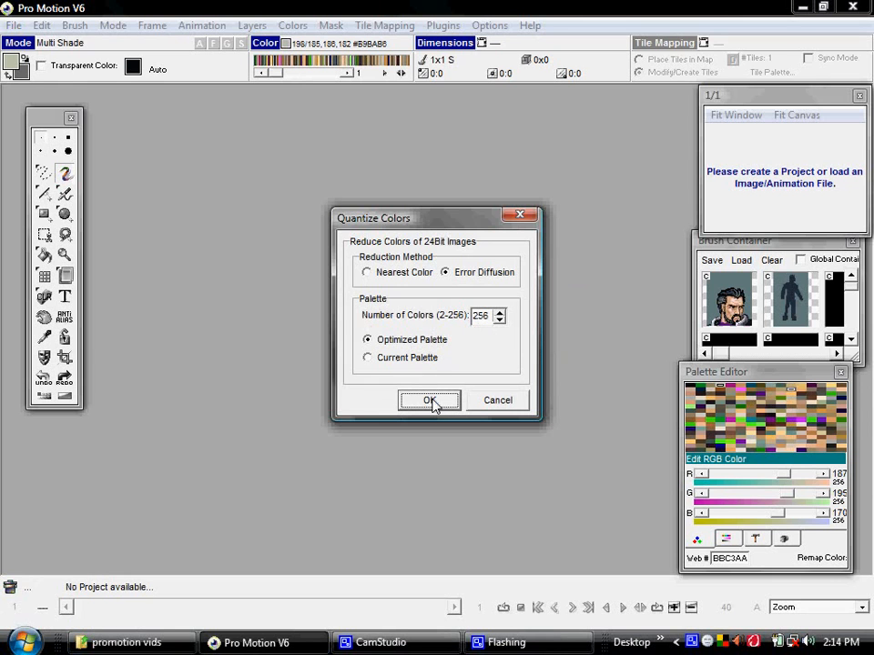
- Confirm the Quantize Colors dialog to load monalisa with a 256-colour optimized palette
{"action": "left_click", "coordinate": [428, 400]}
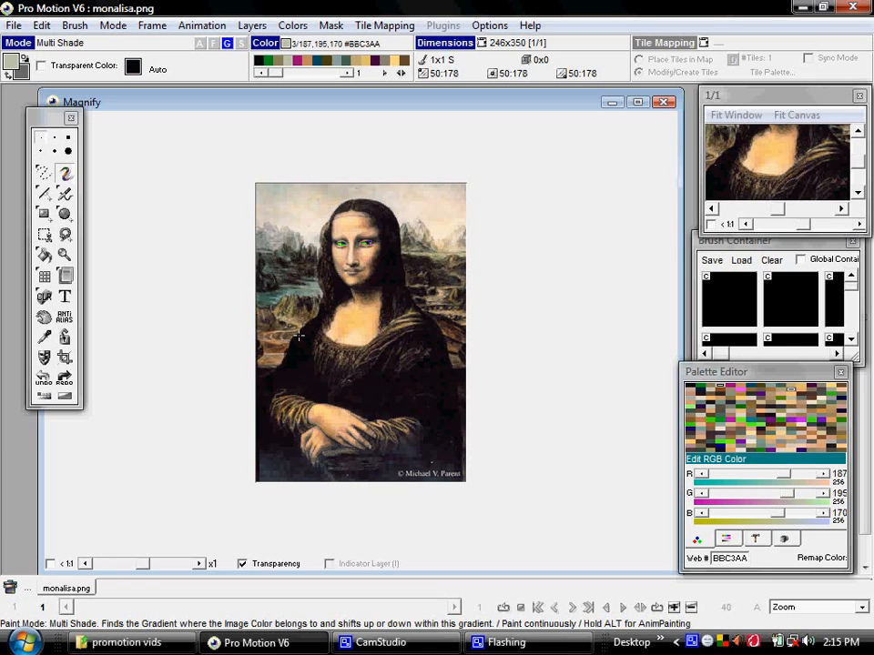
{"action": "mouse_move", "coordinate": [224, 353]}
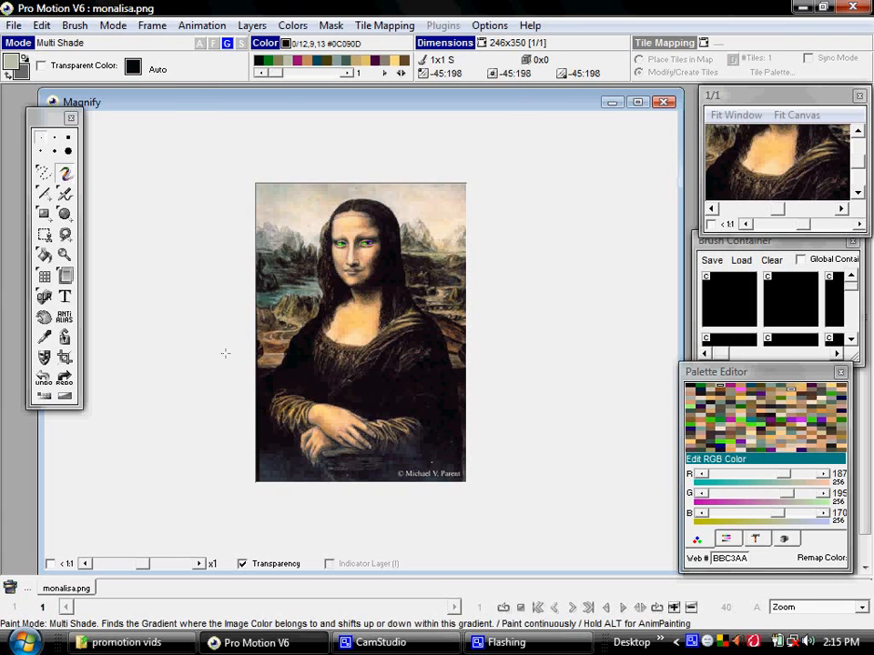